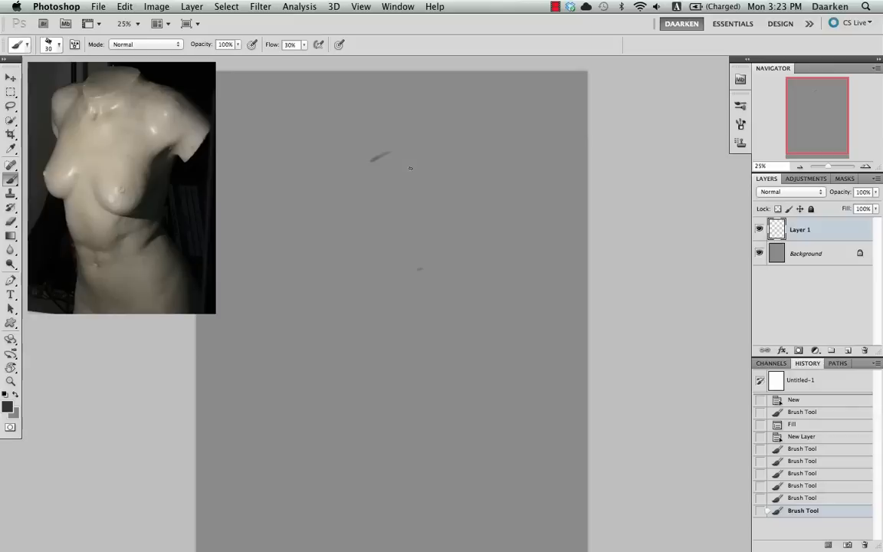
# Sketch a rough loop for the neck base and begin the left shoulder contour.
pyautogui.moveTo(371, 168); pyautogui.dragTo(453, 157)
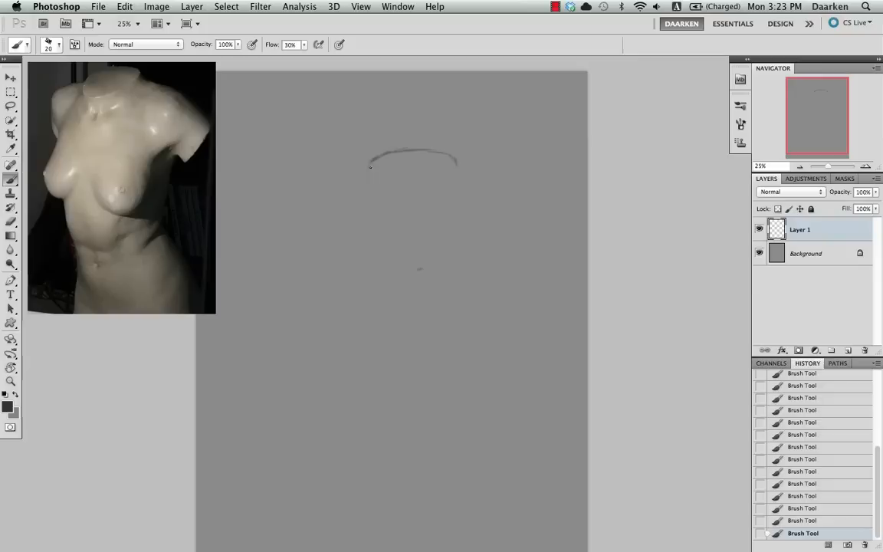
pyautogui.moveTo(452, 156); pyautogui.dragTo(367, 214)
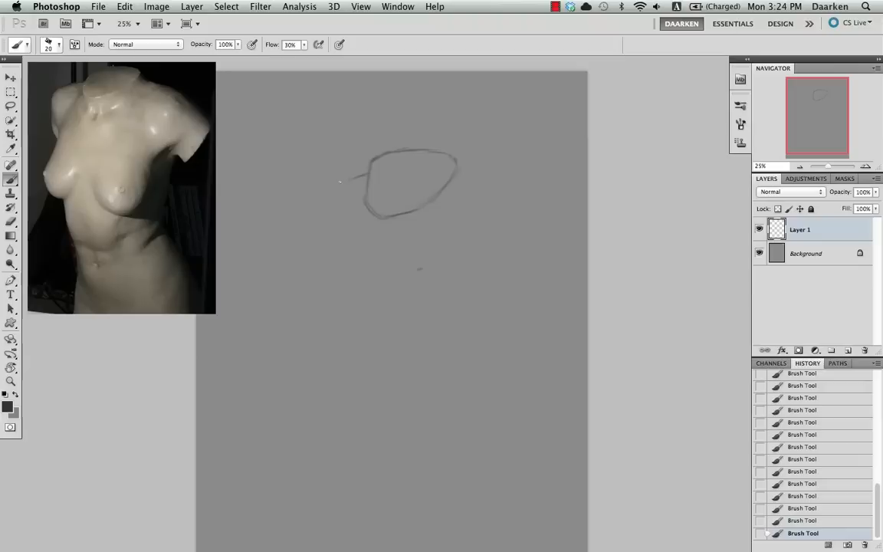
pyautogui.moveTo(340, 180); pyautogui.dragTo(335, 264)
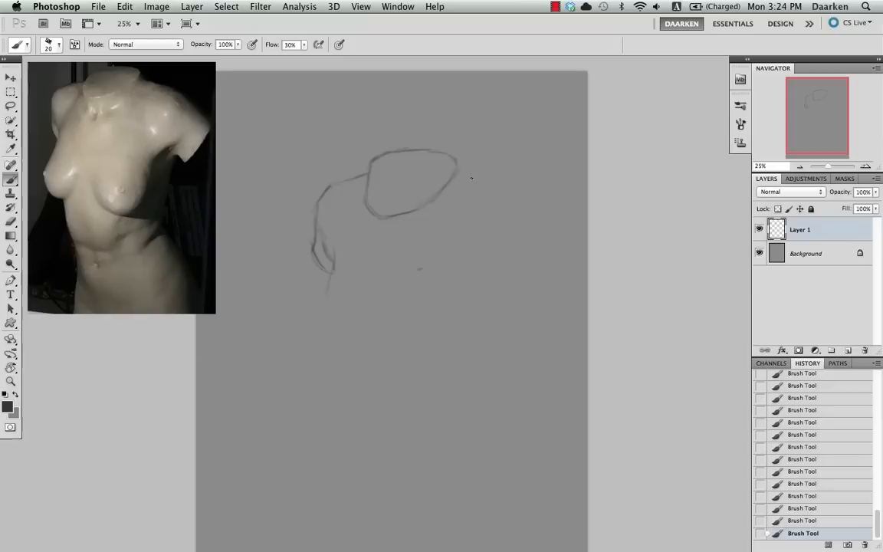
# Stroke the shoulder outline across the top of the torso beside the neck loop.
pyautogui.moveTo(472, 177); pyautogui.dragTo(548, 236)
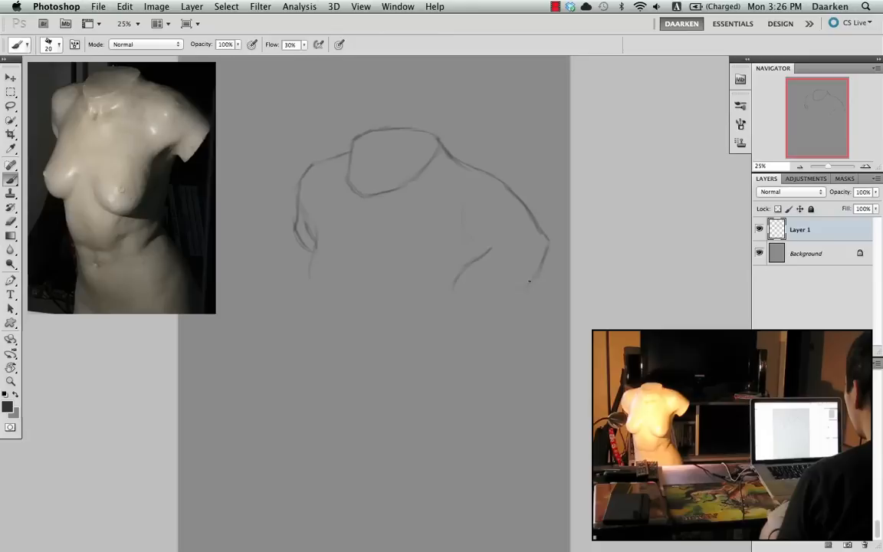
# Extend the right shoulder down into a long side contour running toward the waist.
pyautogui.moveTo(529, 282); pyautogui.dragTo(498, 288)
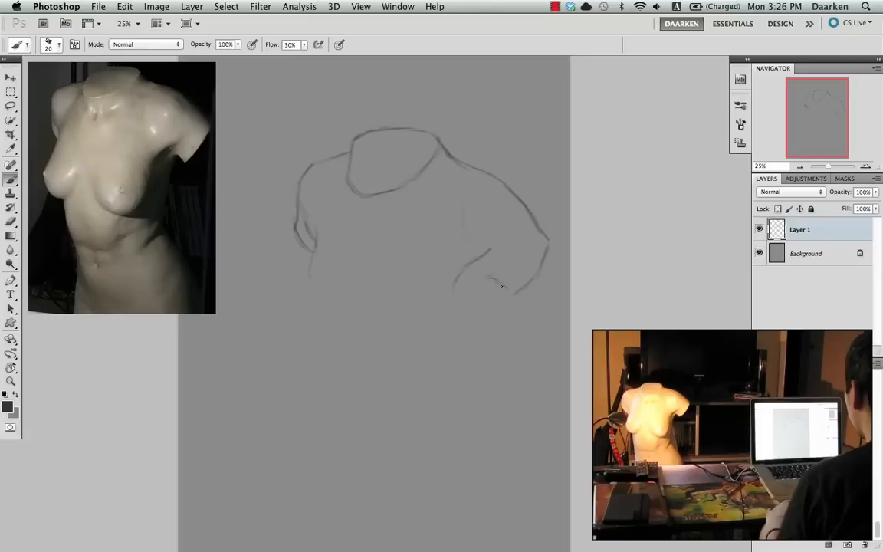
pyautogui.moveTo(499, 288); pyautogui.dragTo(478, 310)
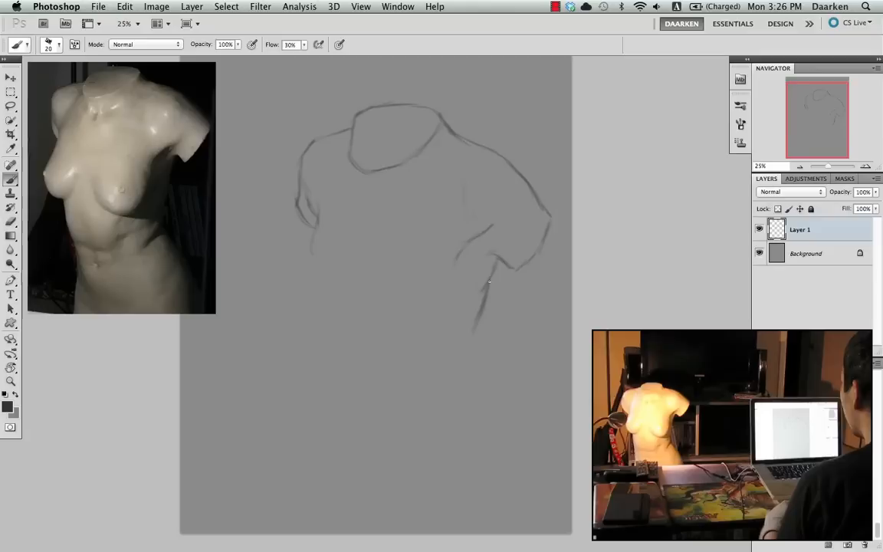
pyautogui.moveTo(491, 279); pyautogui.dragTo(465, 372)
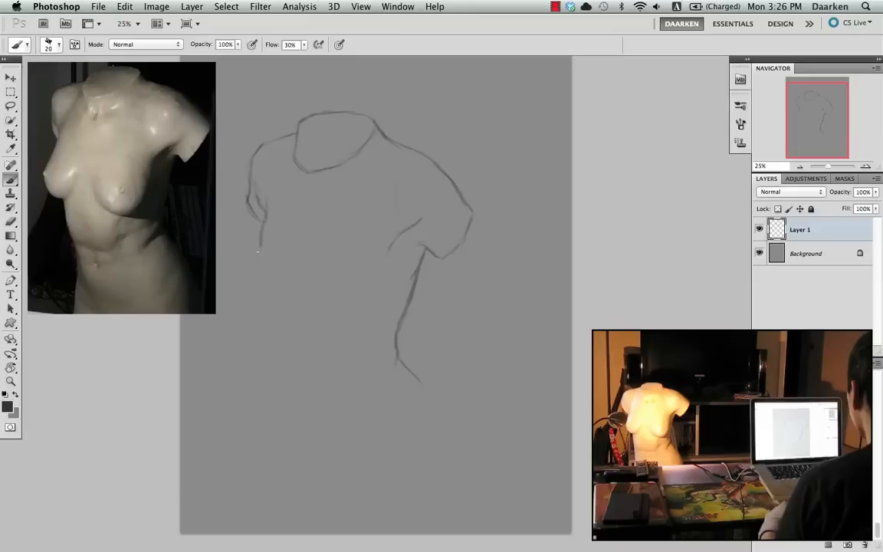
# Draw the left breast curve, the underside of the breasts and the lower left torso contour.
pyautogui.moveTo(258, 252); pyautogui.dragTo(254, 294)
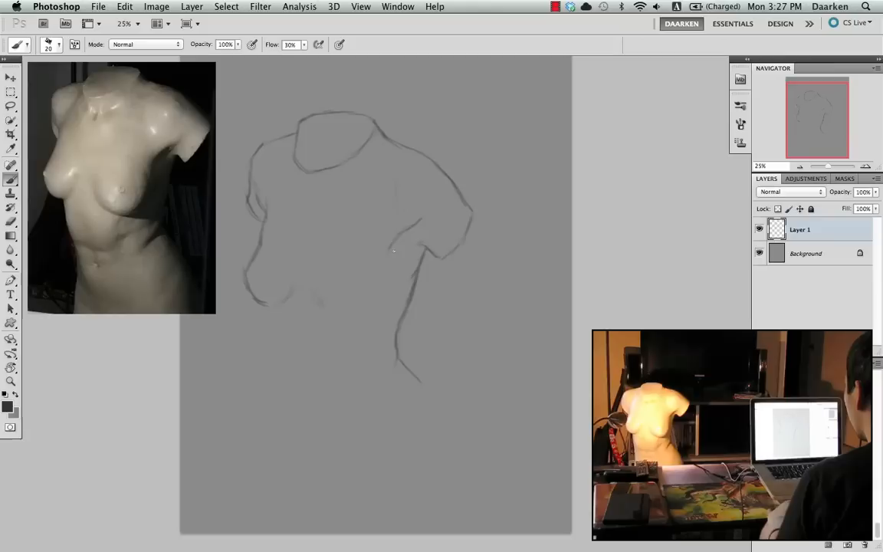
pyautogui.moveTo(391, 248); pyautogui.dragTo(345, 315)
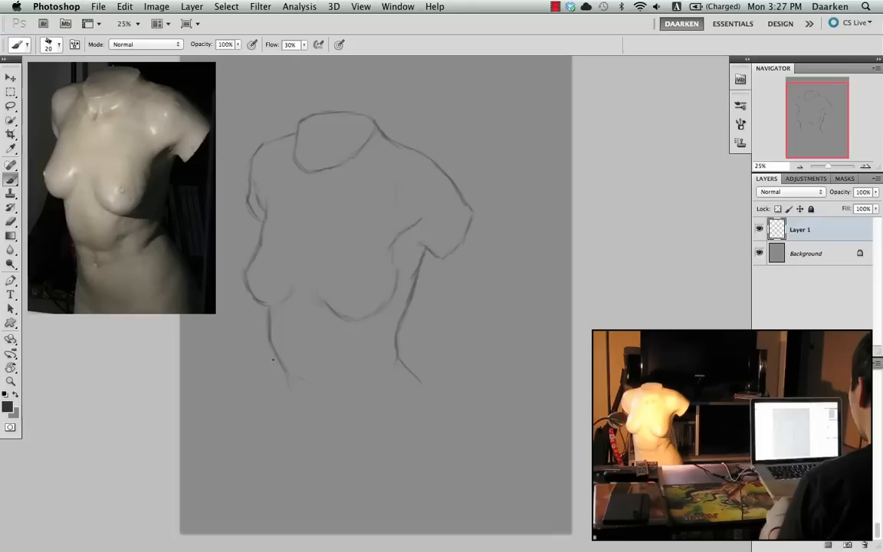
pyautogui.moveTo(273, 355); pyautogui.dragTo(284, 391)
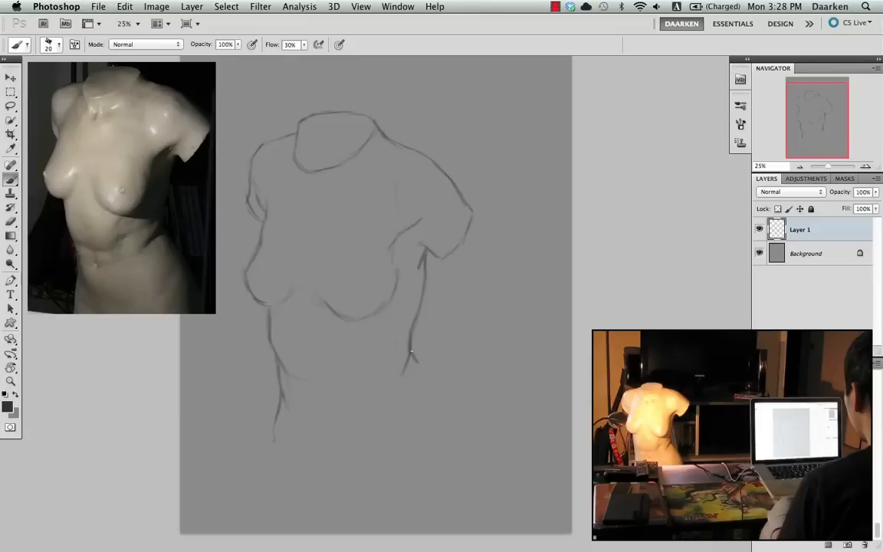
# Add the lower right torso contour extending down toward the hip.
pyautogui.moveTo(411, 353); pyautogui.dragTo(452, 417)
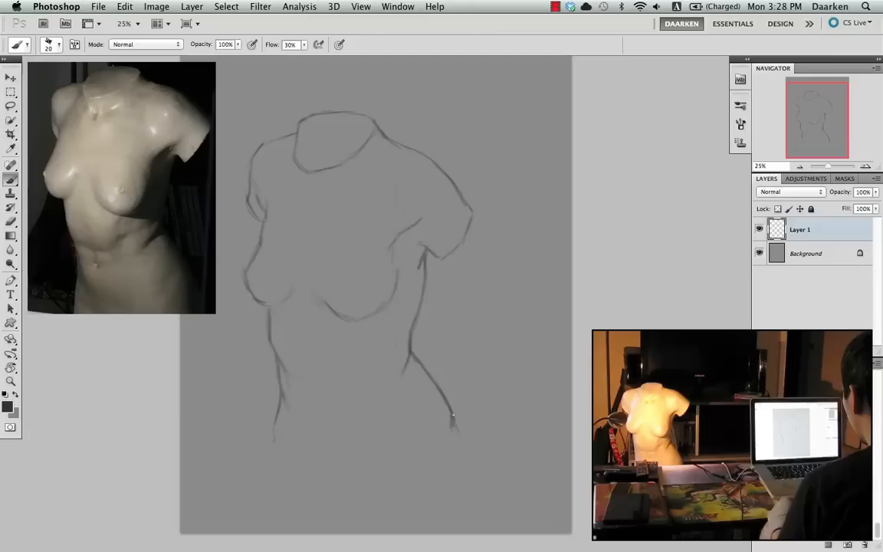